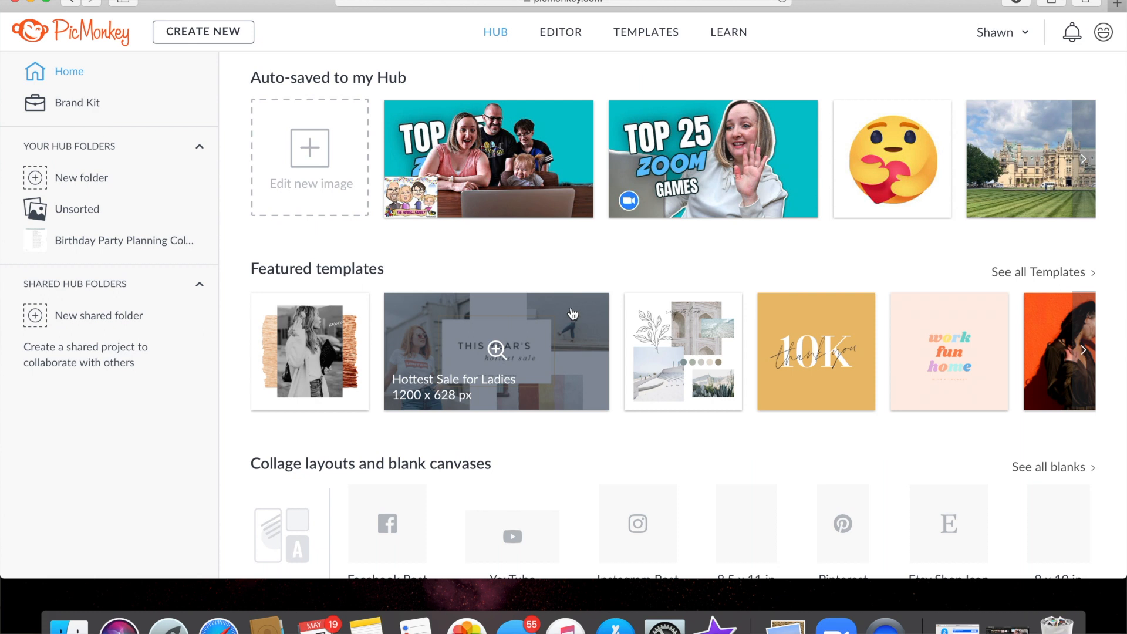
pyautogui.moveTo(527, 67)
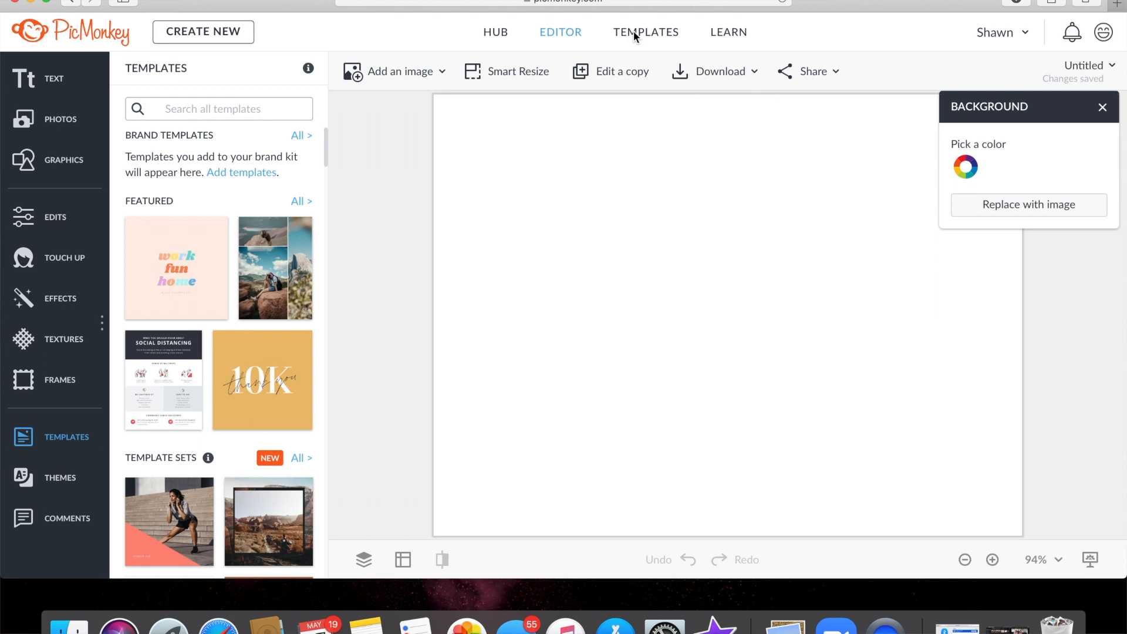
pyautogui.moveTo(365, 191)
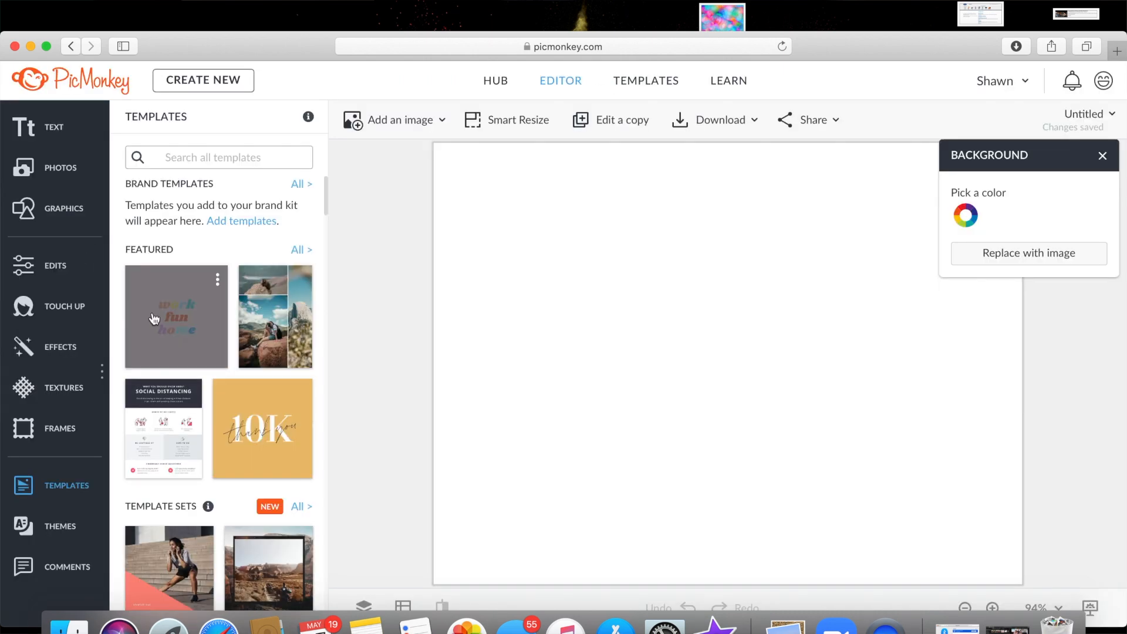
# Step: Search templates for 'youtube' and open the Stay Home and Dance thumbnail template
pyautogui.write('yout')
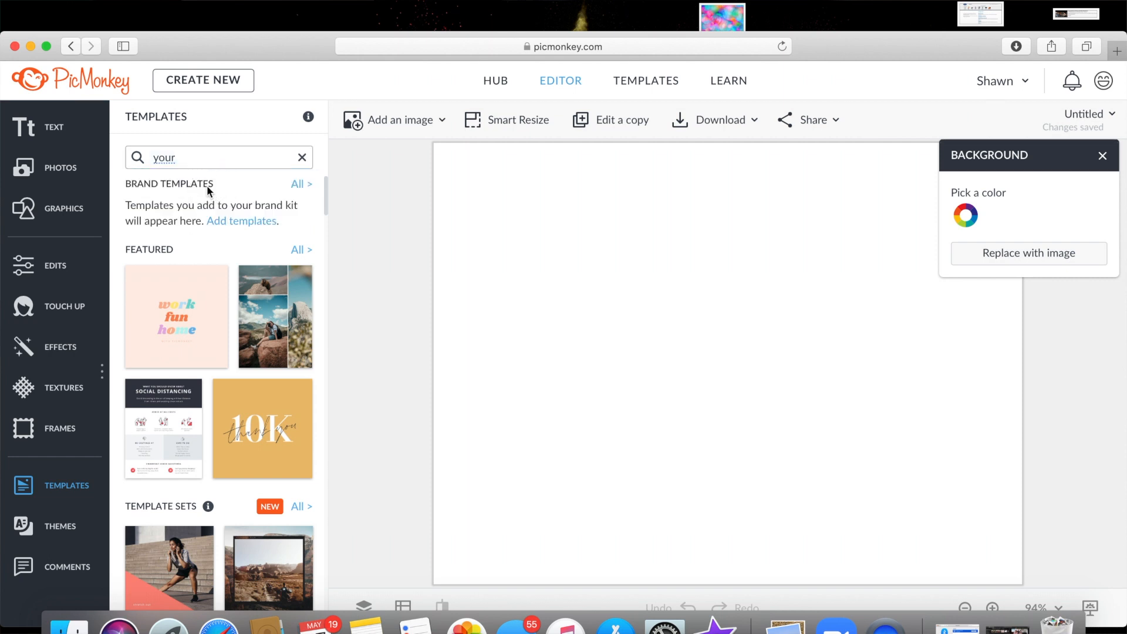
pyautogui.click(218, 157)
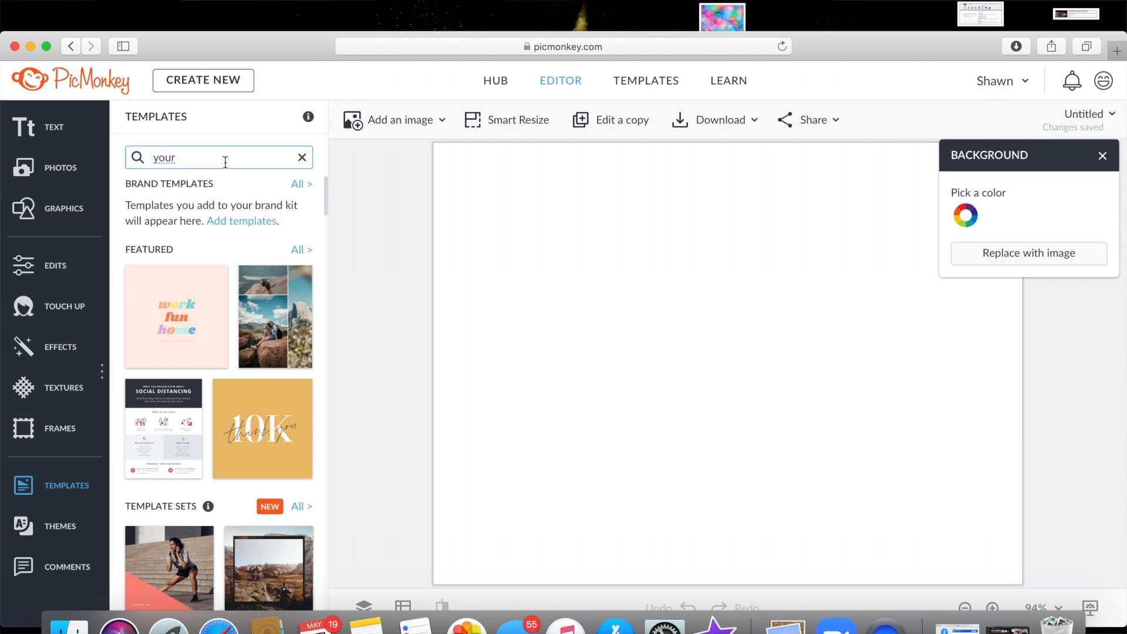
pyautogui.write('youtube')
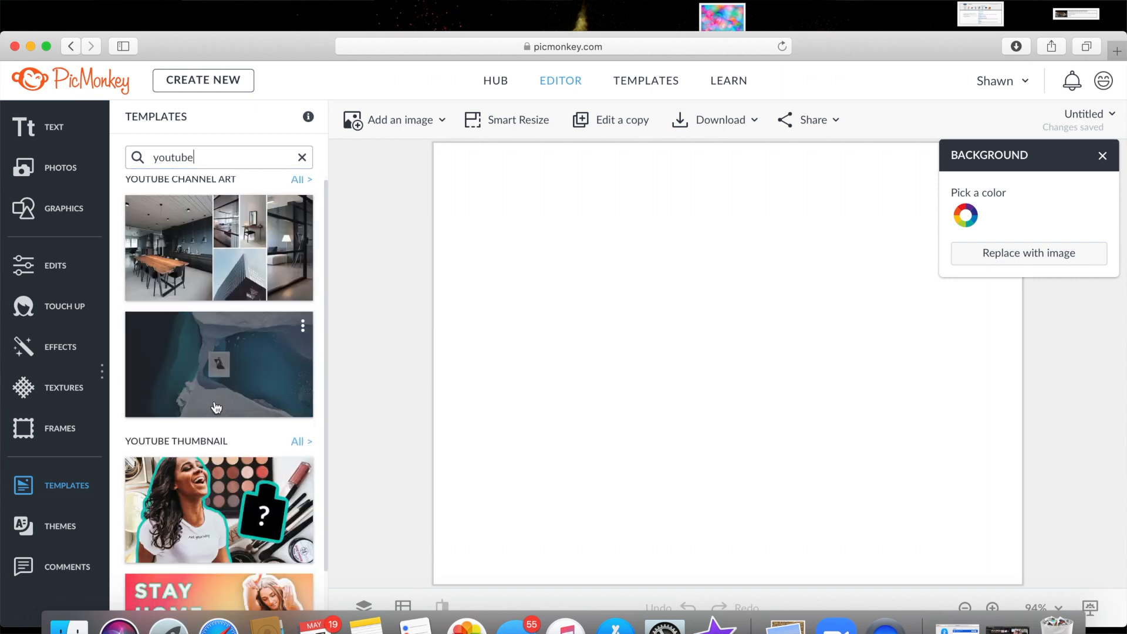
pyautogui.scroll(-3)
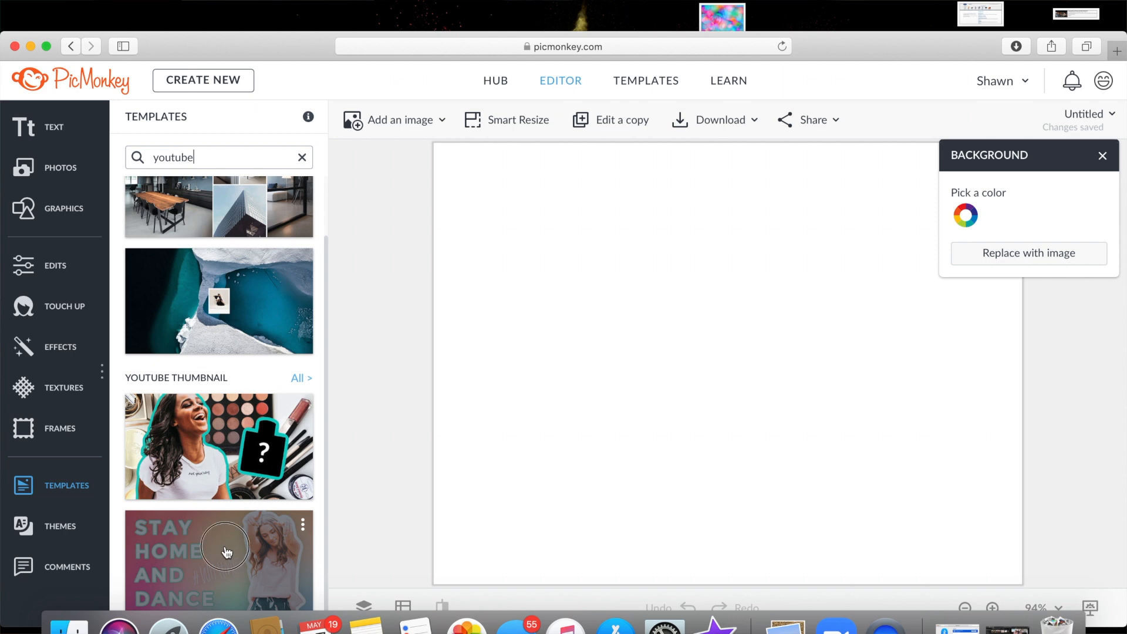
pyautogui.click(224, 547)
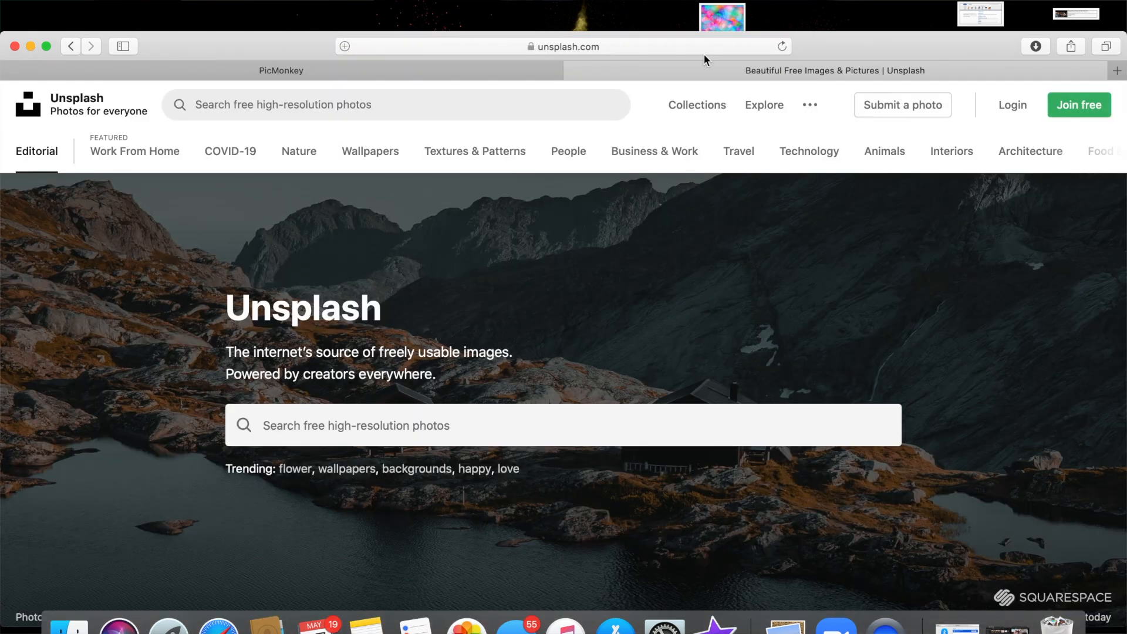
# Step: Search Unsplash for 'balloons', download the smiley-face balloon photo and bring it into the design
pyautogui.write('ball')
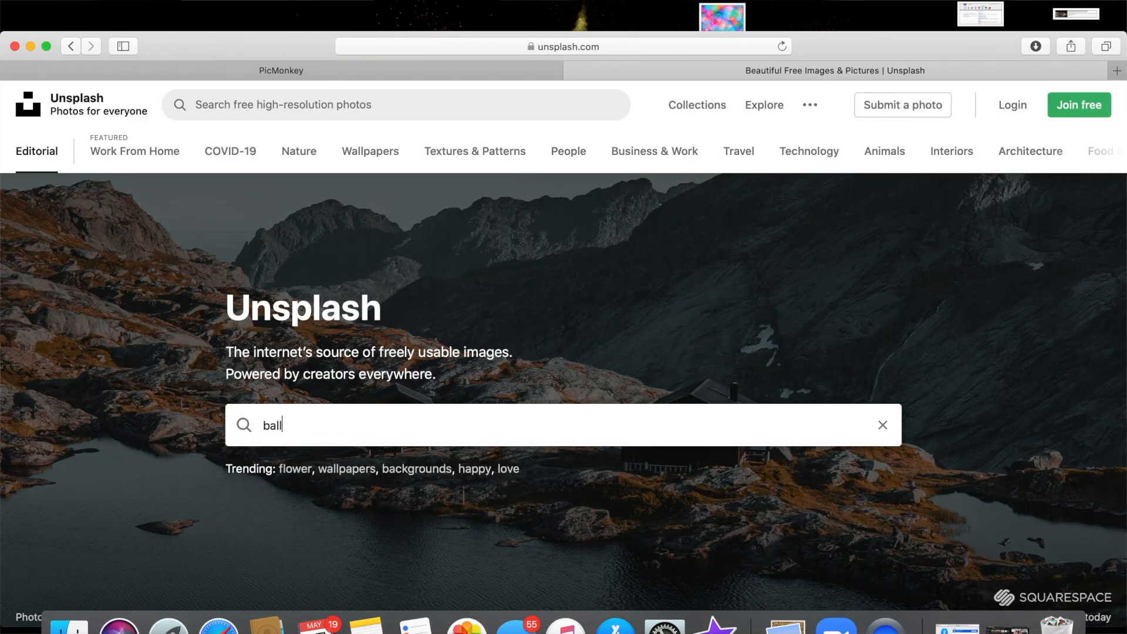
pyautogui.write('balloons')
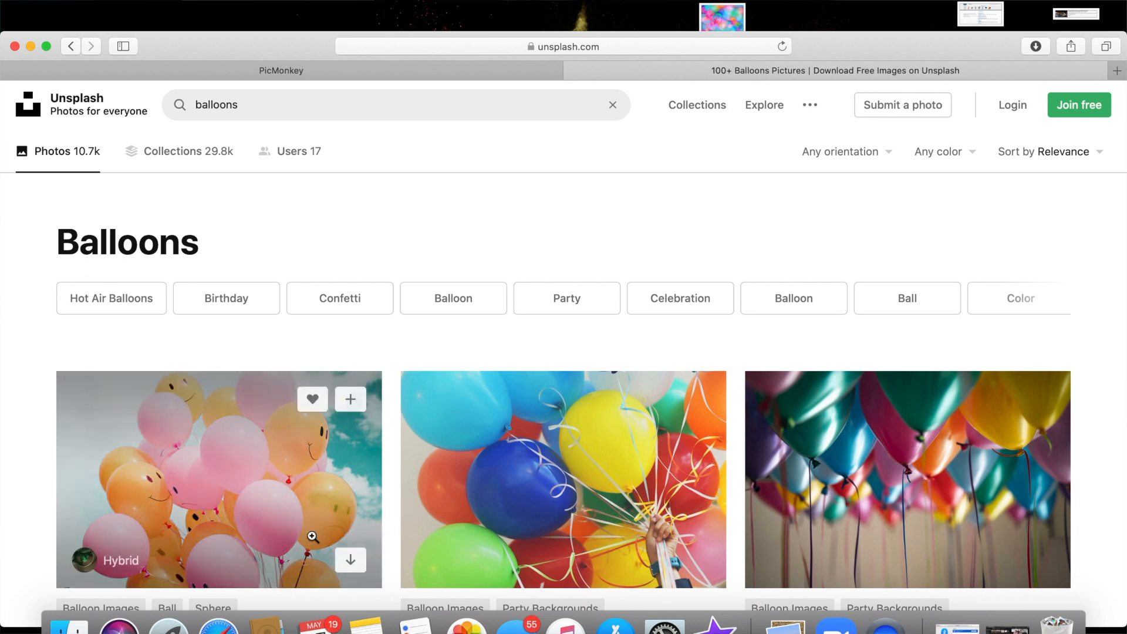
pyautogui.scroll(-3)
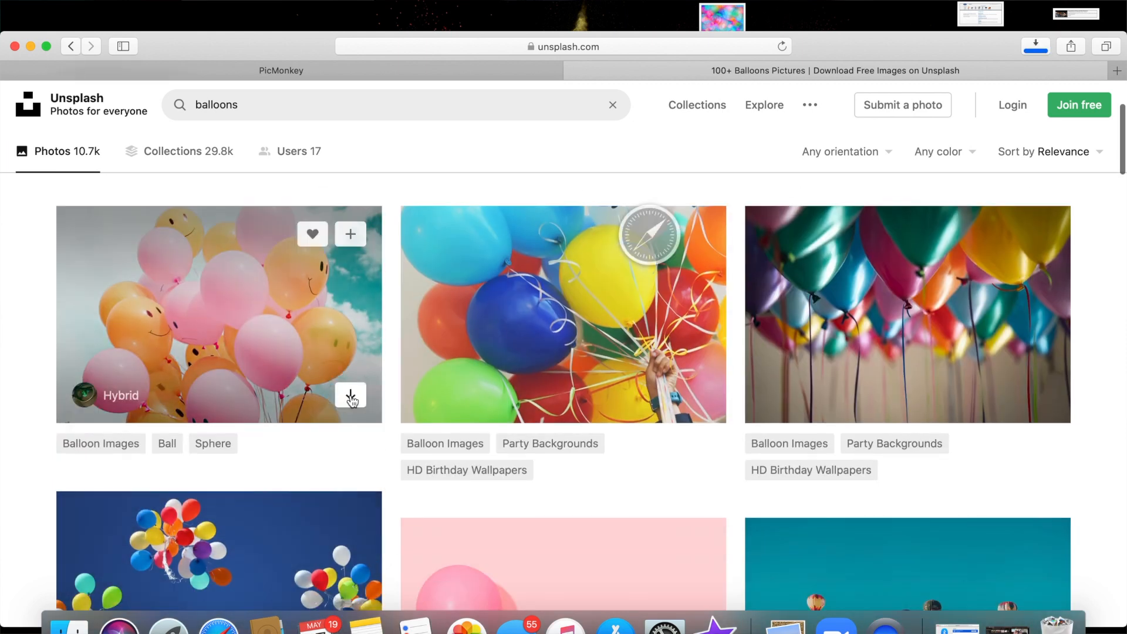
pyautogui.click(352, 395)
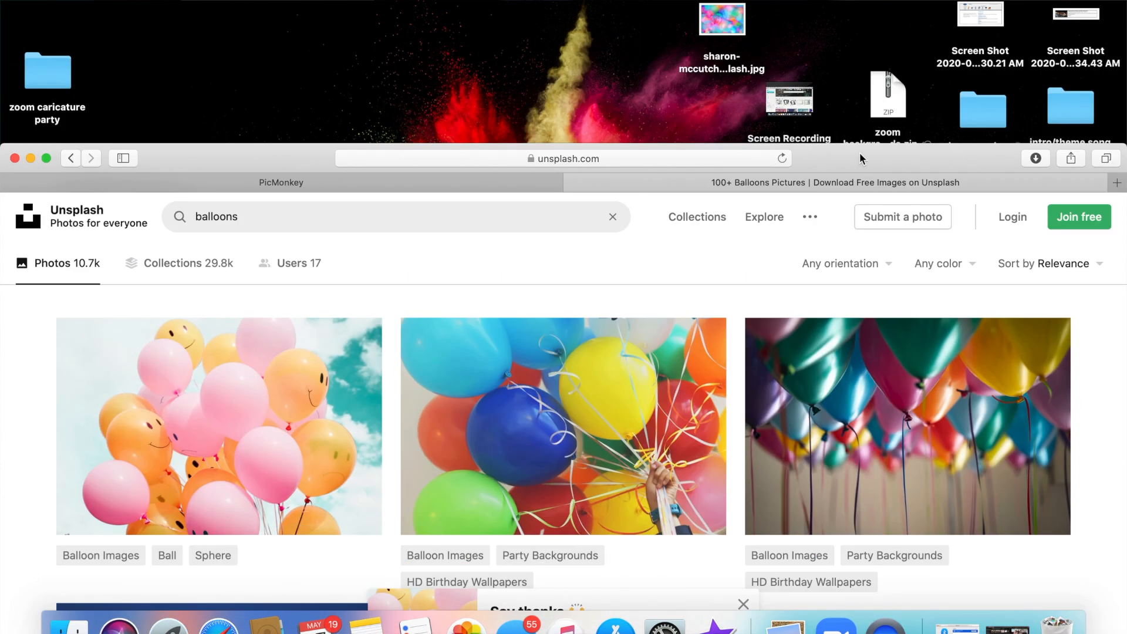
pyautogui.click(1034, 158)
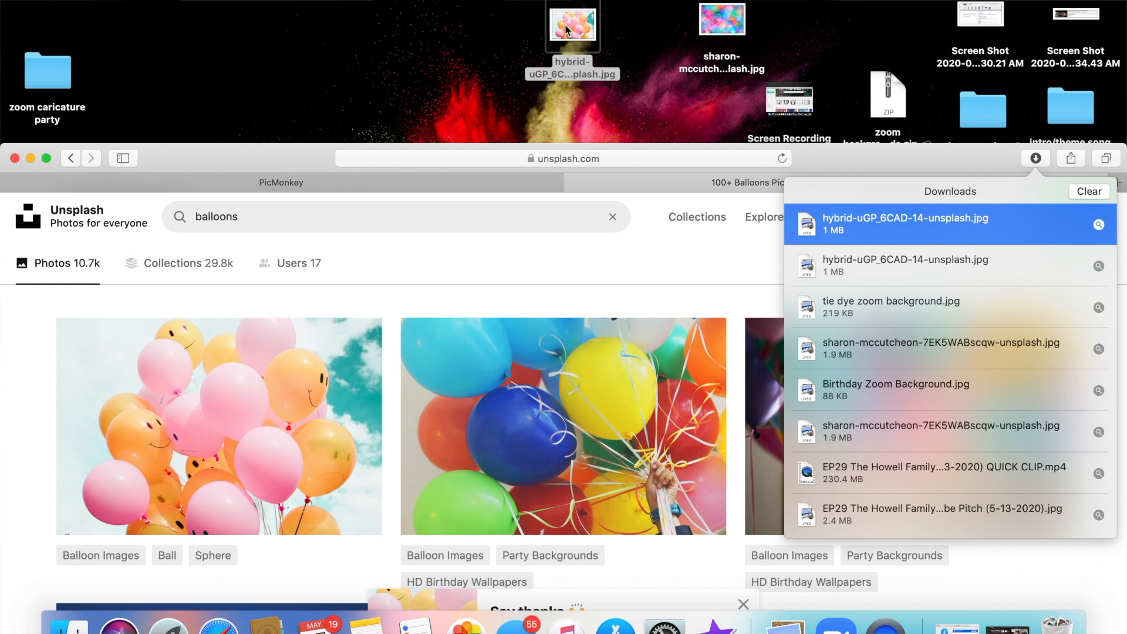
pyautogui.click(281, 182)
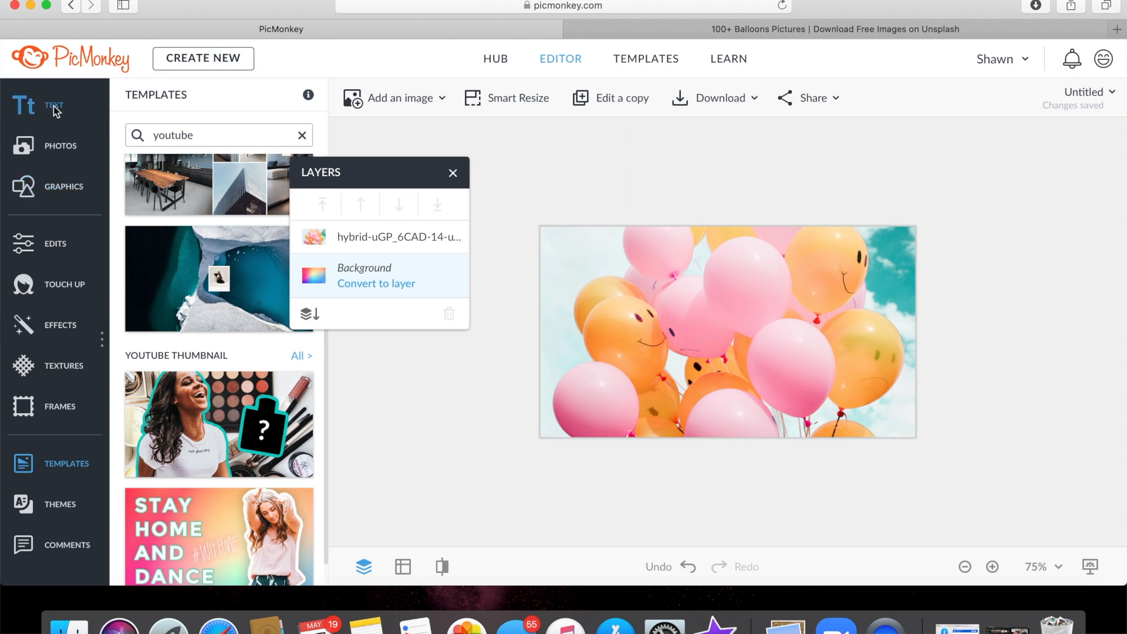
# Step: Add a Smash-font text box reading 'Happy Birthday', resized to fit on two lines
pyautogui.click(53, 106)
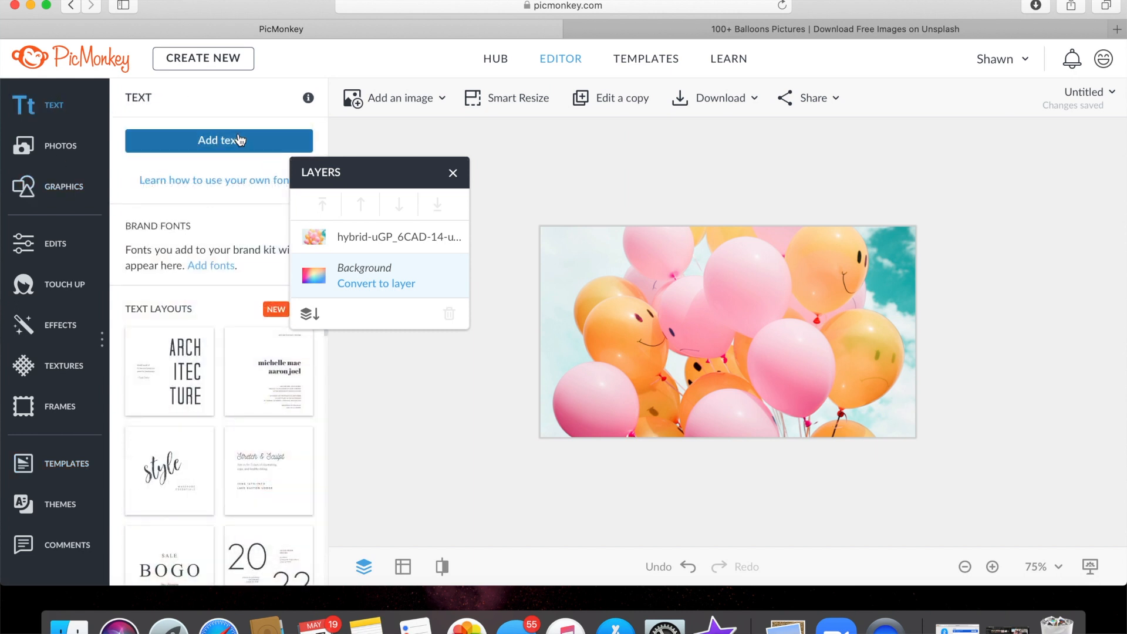
pyautogui.click(218, 141)
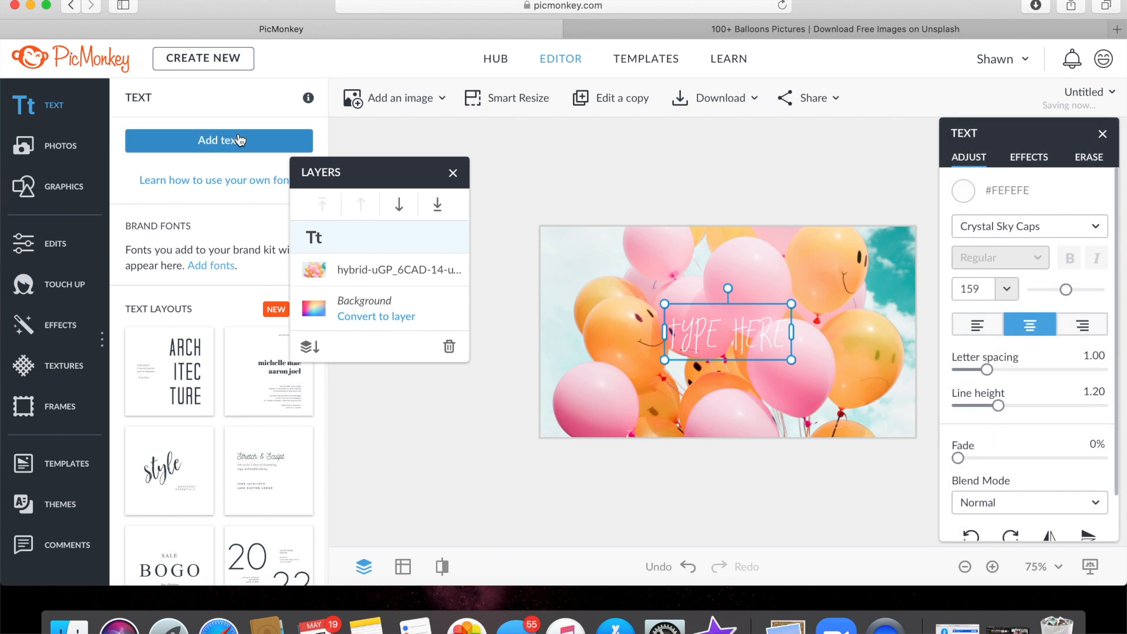
pyautogui.moveTo(1095, 230)
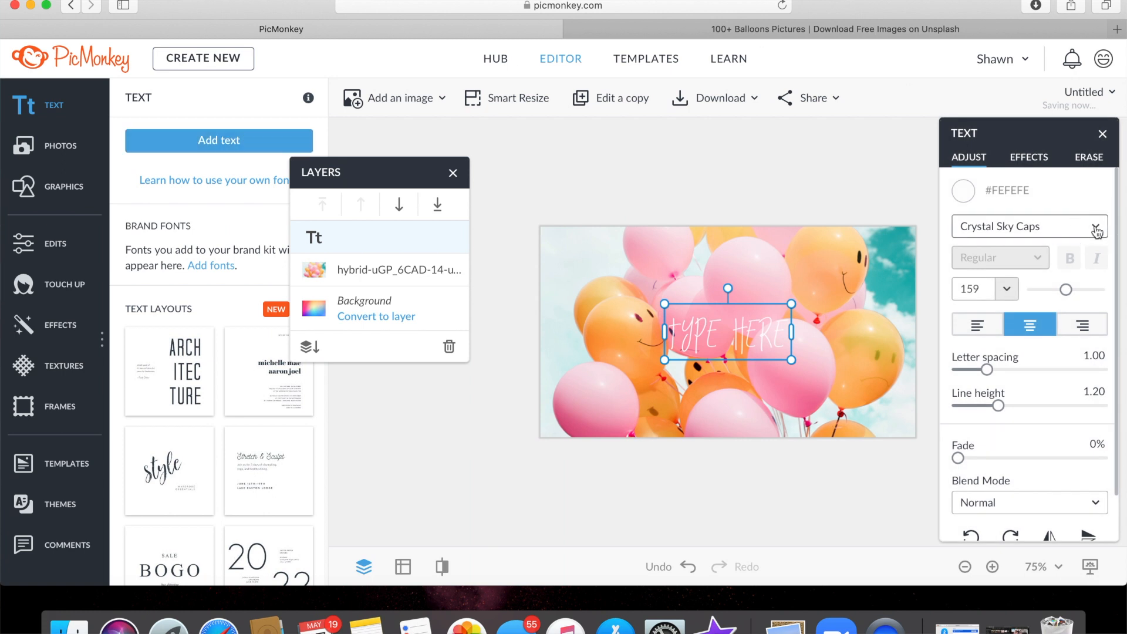
pyautogui.click(1028, 226)
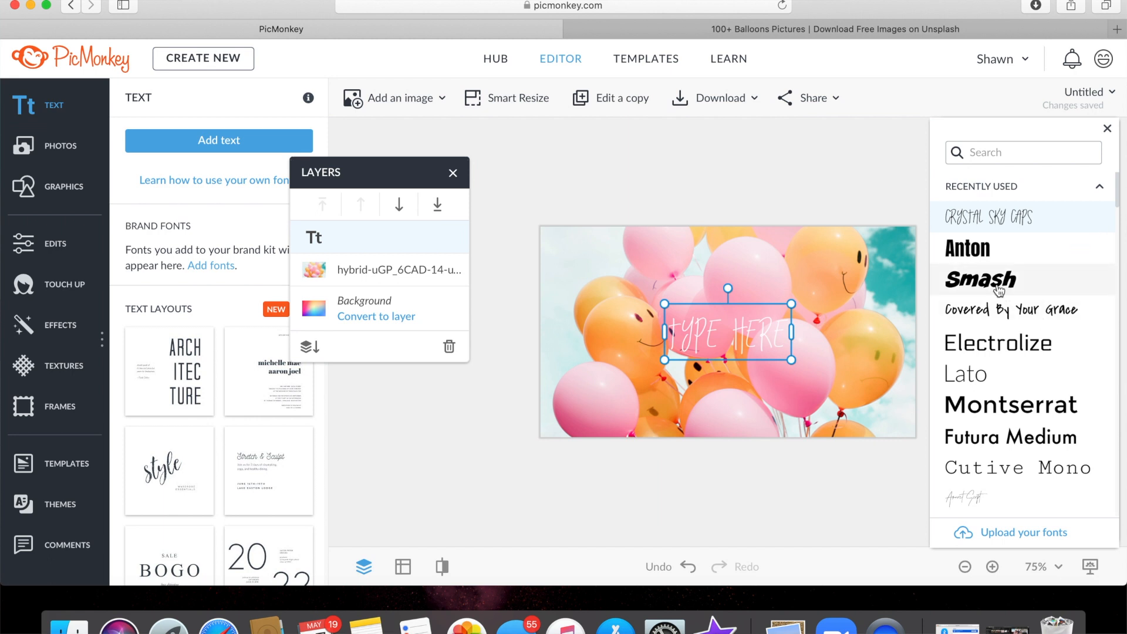
pyautogui.click(979, 279)
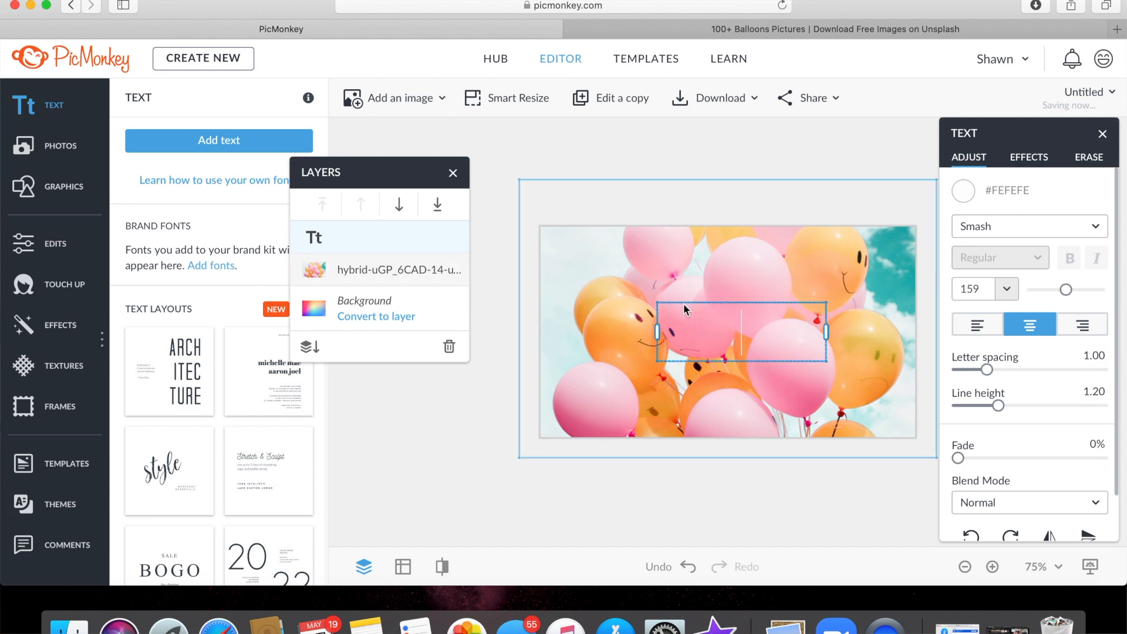
pyautogui.write('Happy Birthday')
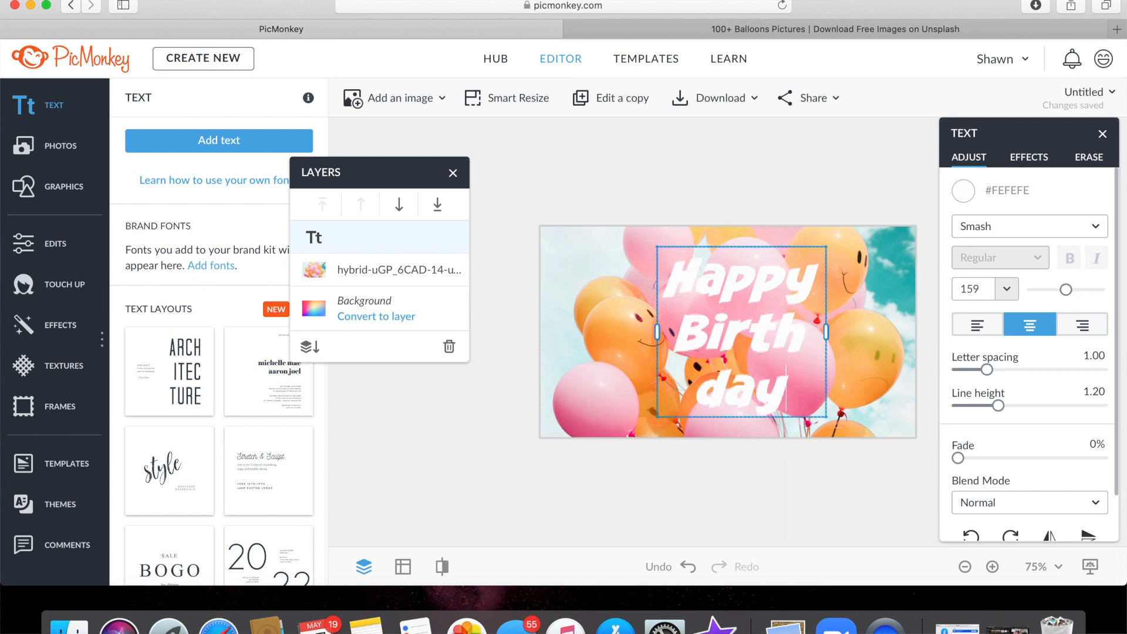
pyautogui.moveTo(824, 329); pyautogui.dragTo(851, 329)
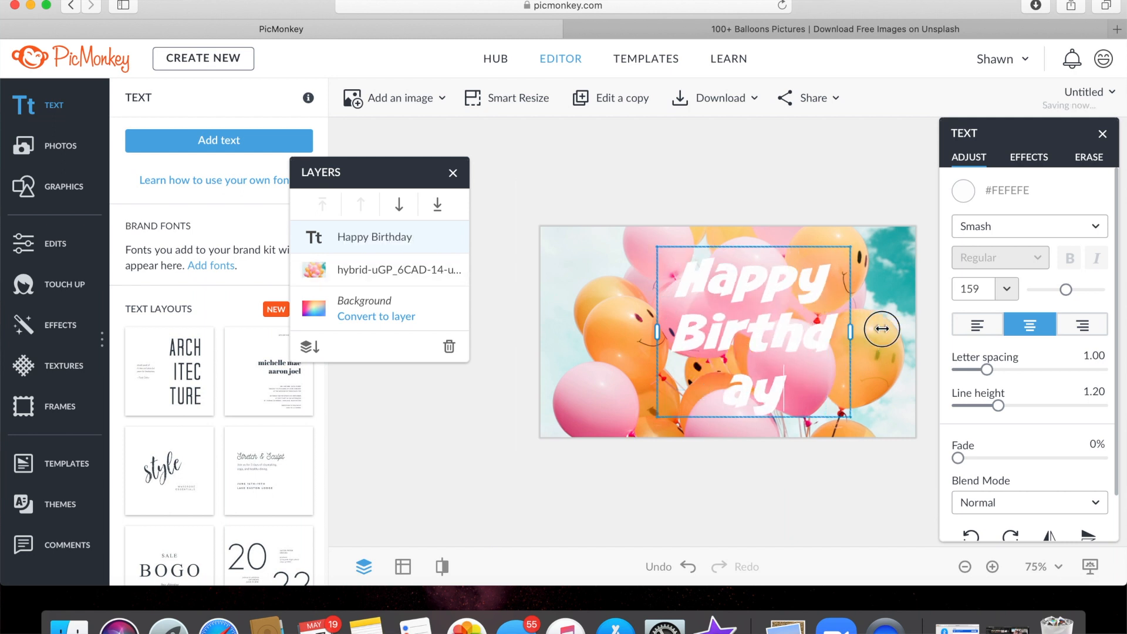
pyautogui.moveTo(880, 329); pyautogui.dragTo(915, 331)
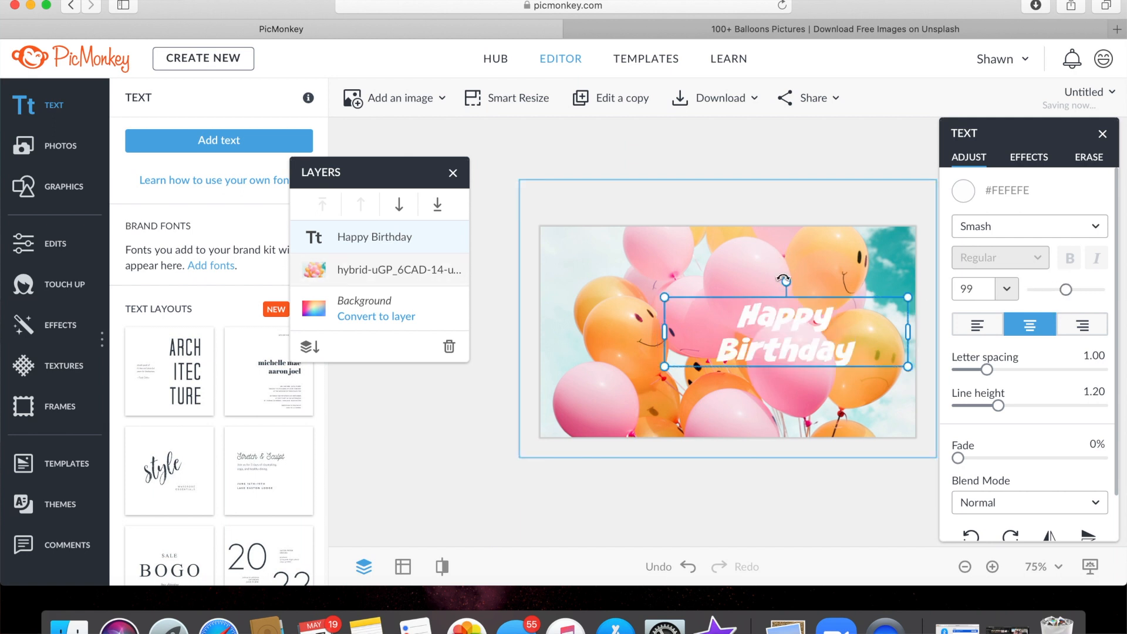
# Step: Tilt the Happy Birthday text at an angle and move it to the photo's upper left
pyautogui.moveTo(782, 279); pyautogui.dragTo(783, 278)
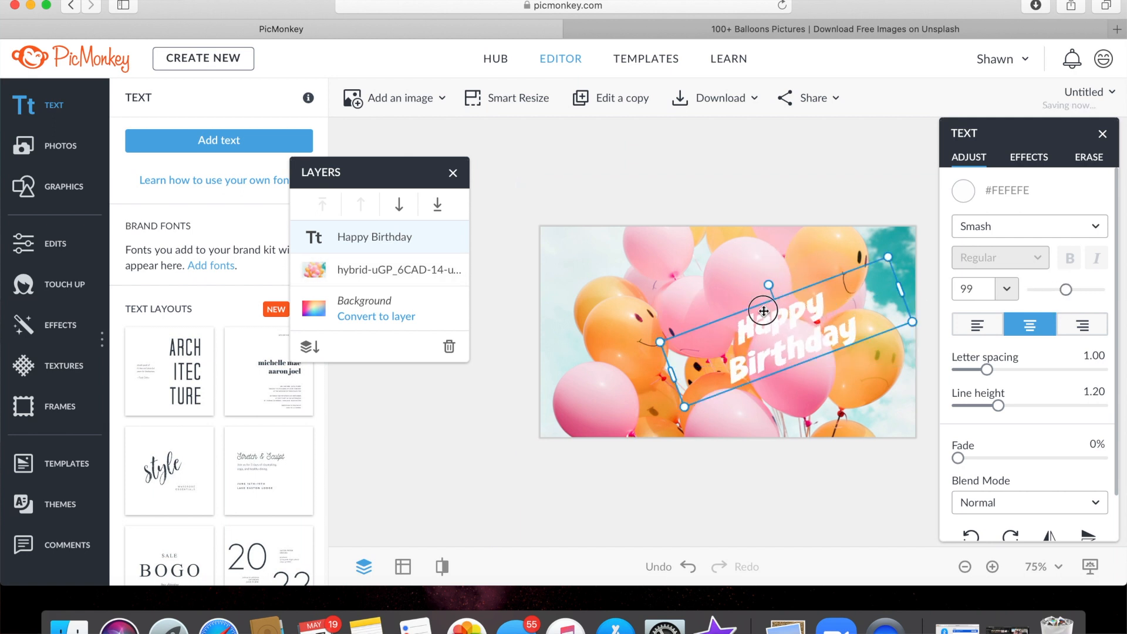
pyautogui.moveTo(764, 311); pyautogui.dragTo(595, 256)
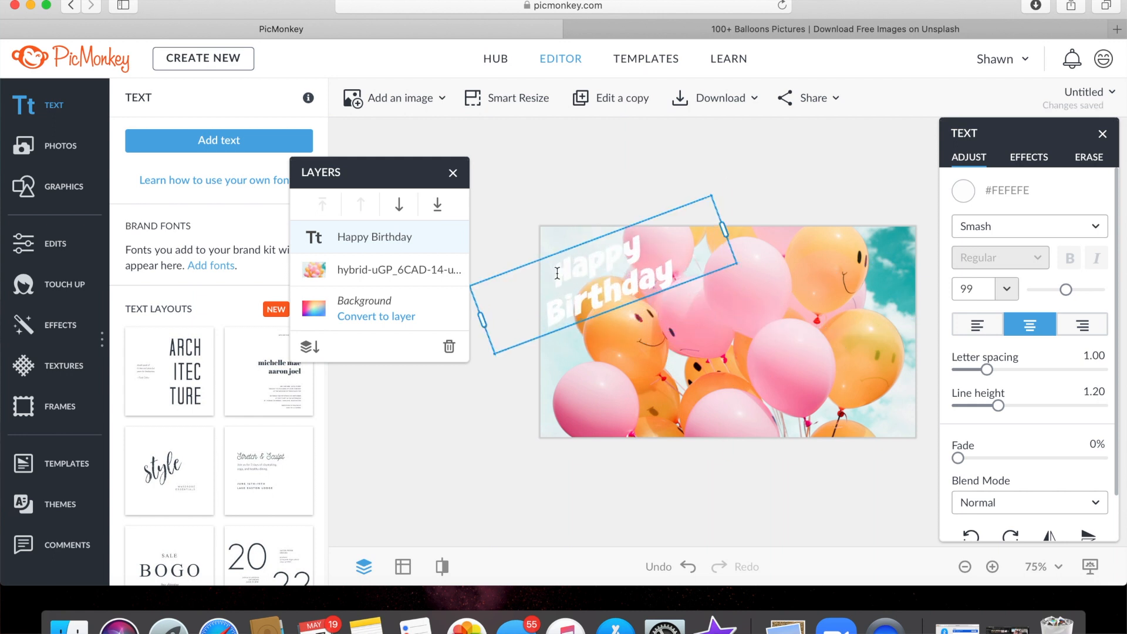
pyautogui.click(1028, 157)
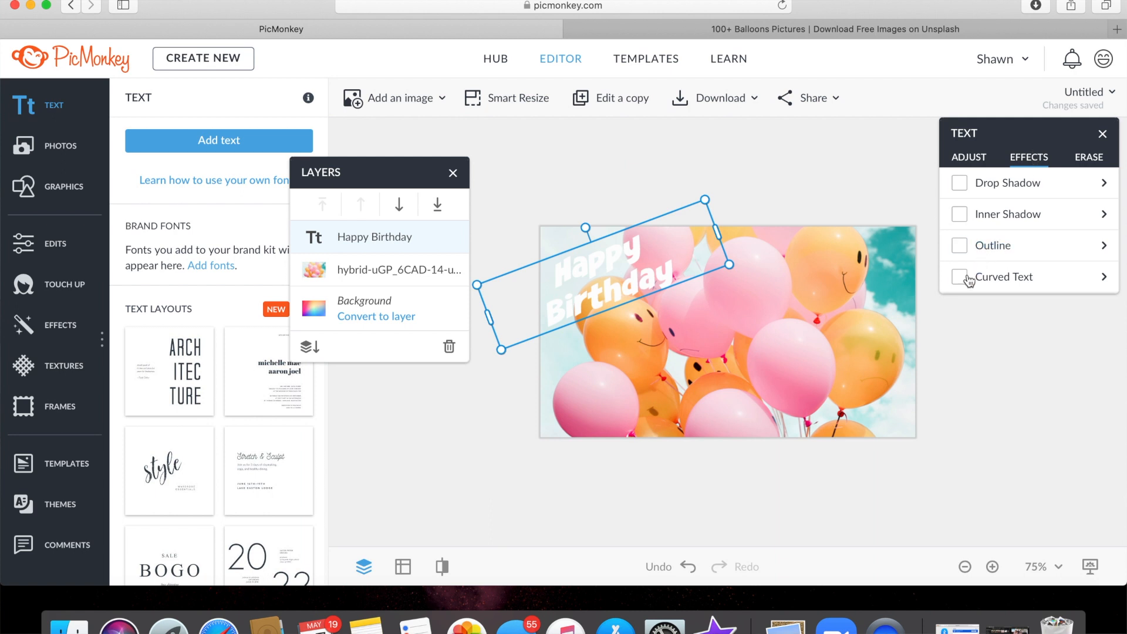
# Step: Add a white outline to the Happy Birthday text
pyautogui.click(959, 245)
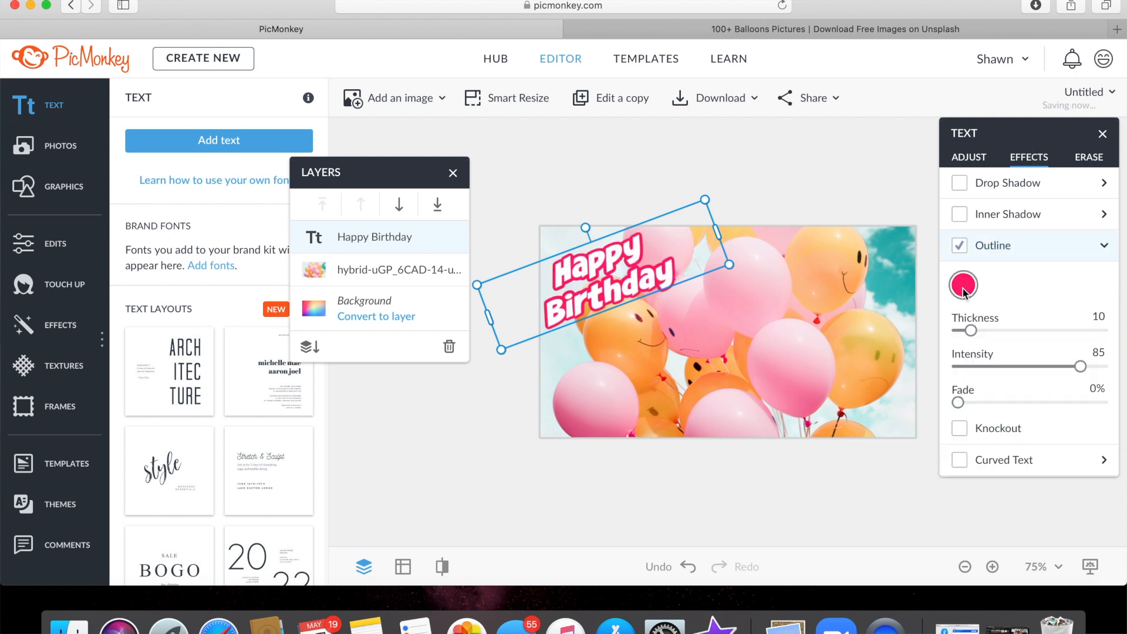
pyautogui.click(963, 284)
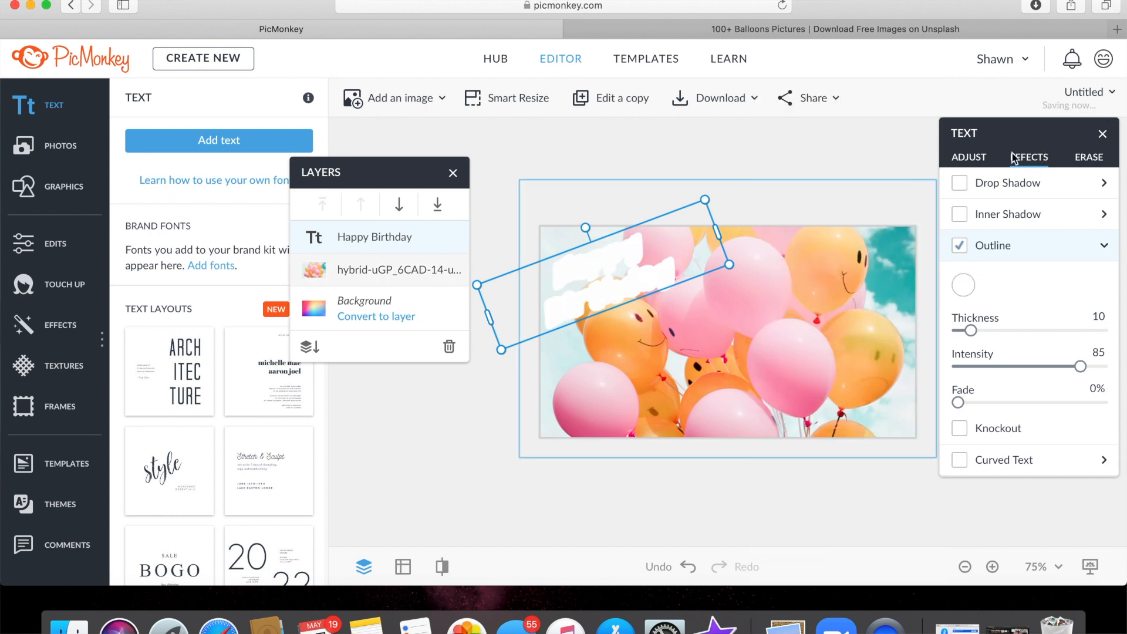
pyautogui.click(967, 156)
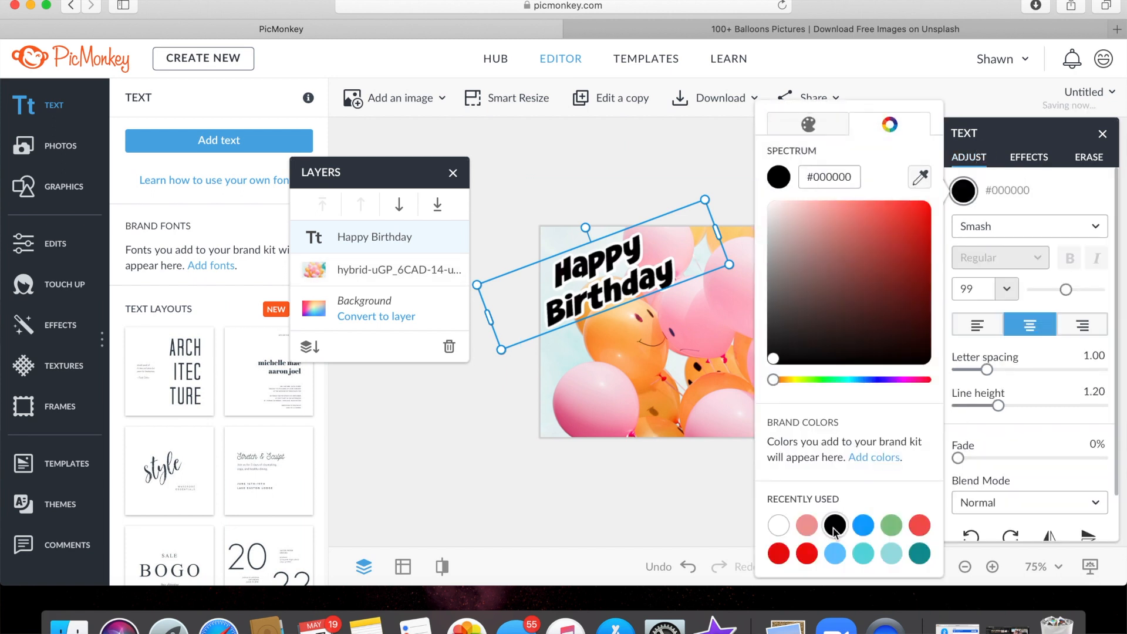
# Step: Set the text fill colour to pale pink (#F09A99)
pyautogui.click(806, 525)
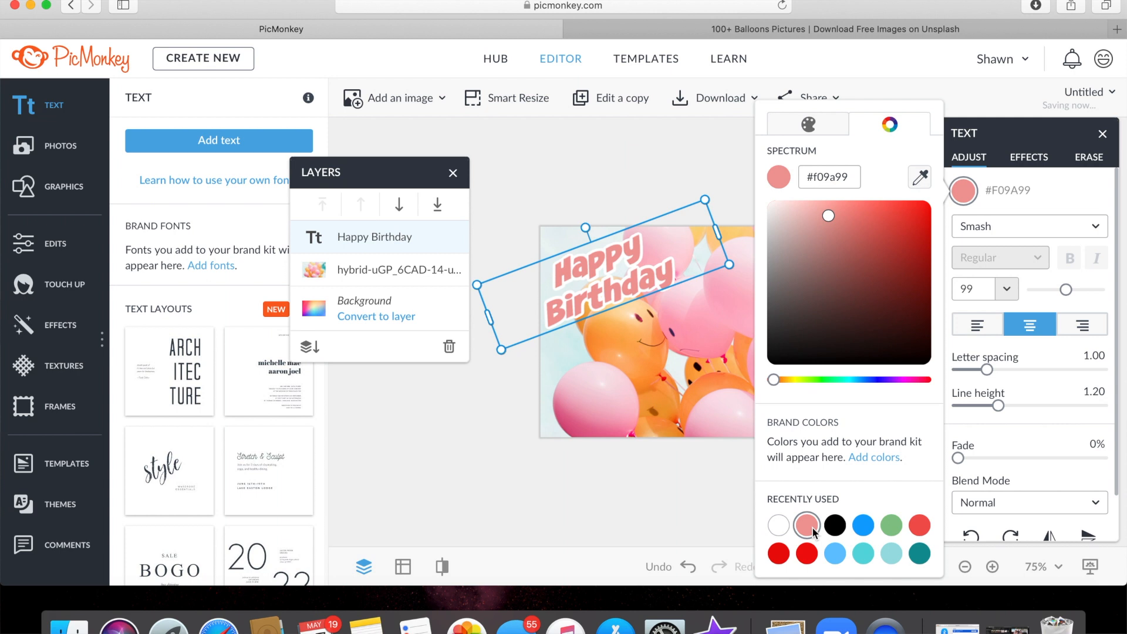
pyautogui.click(805, 552)
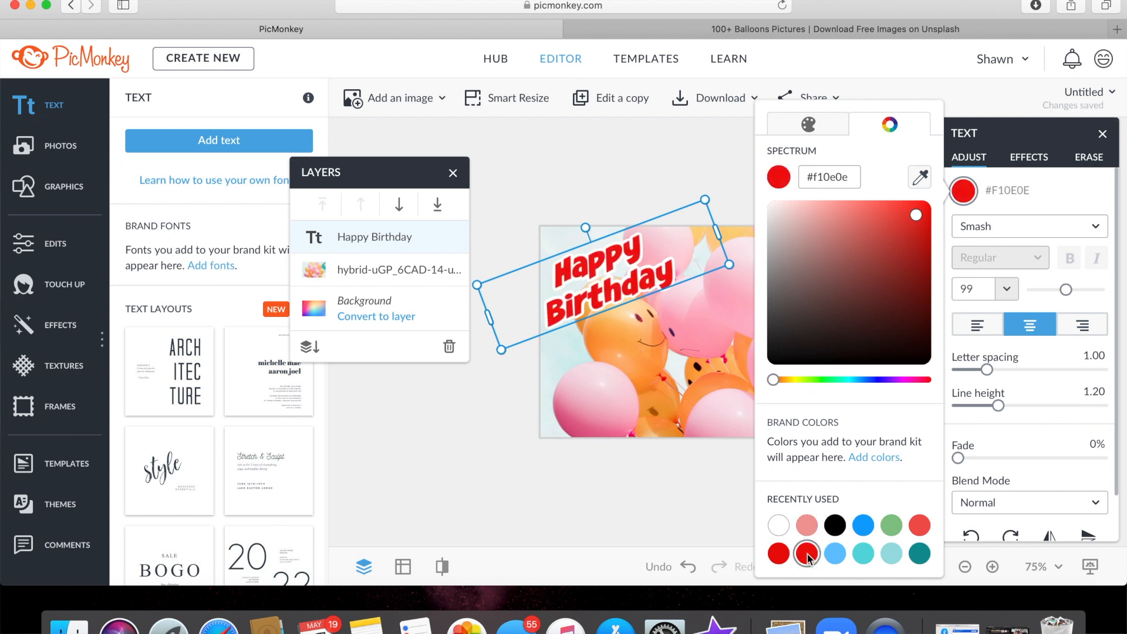
pyautogui.click(833, 525)
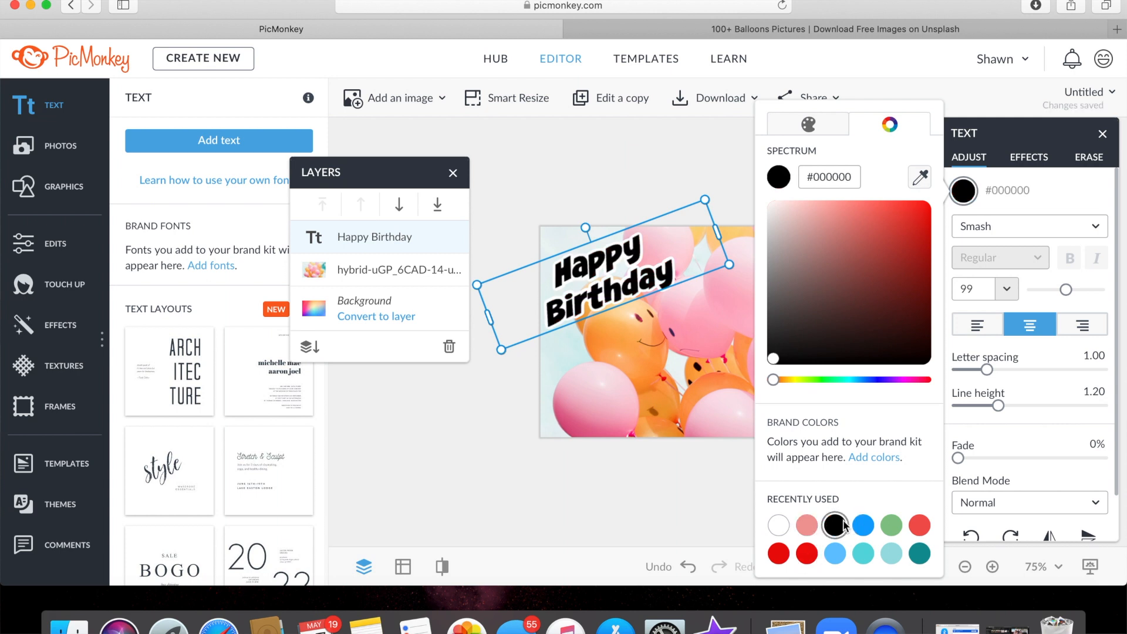
pyautogui.click(805, 525)
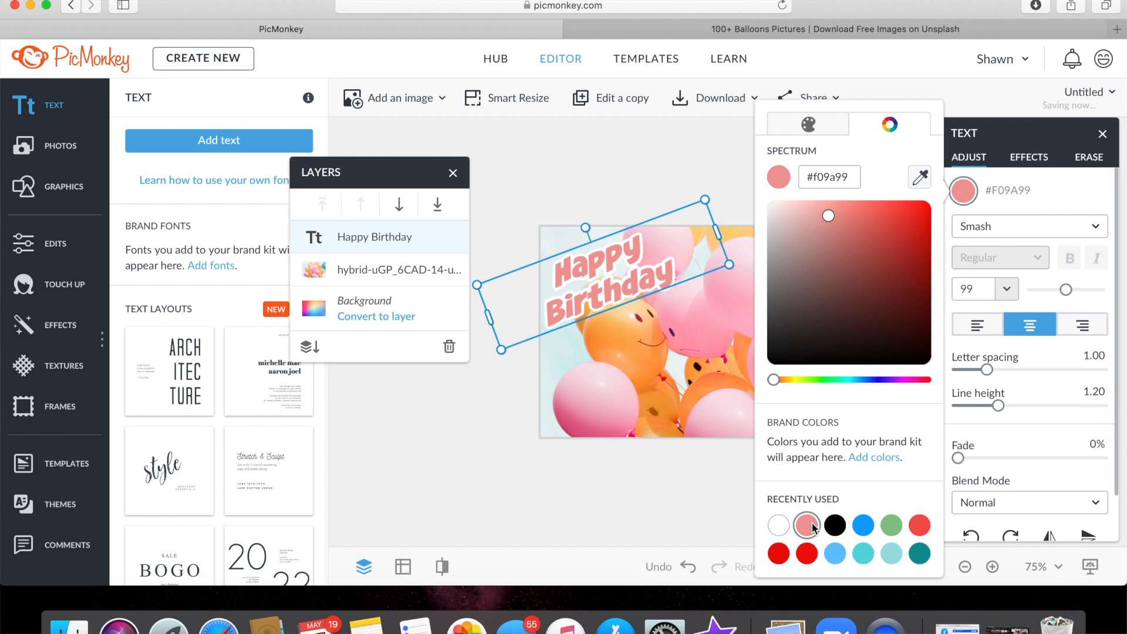
pyautogui.click(1028, 157)
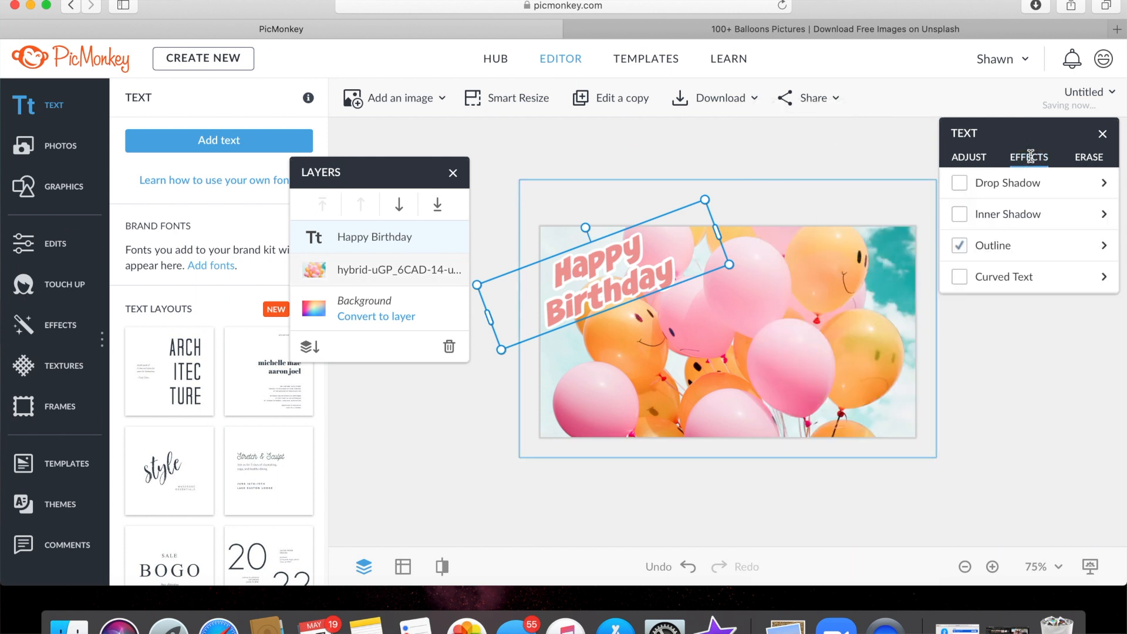
pyautogui.click(959, 182)
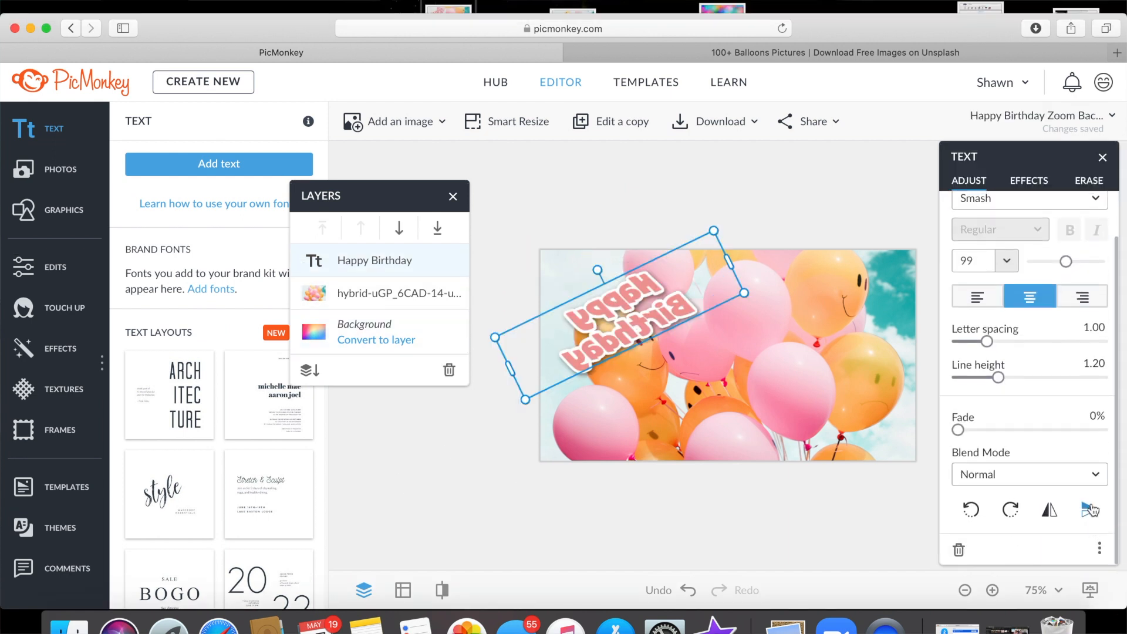
pyautogui.moveTo(1089, 510)
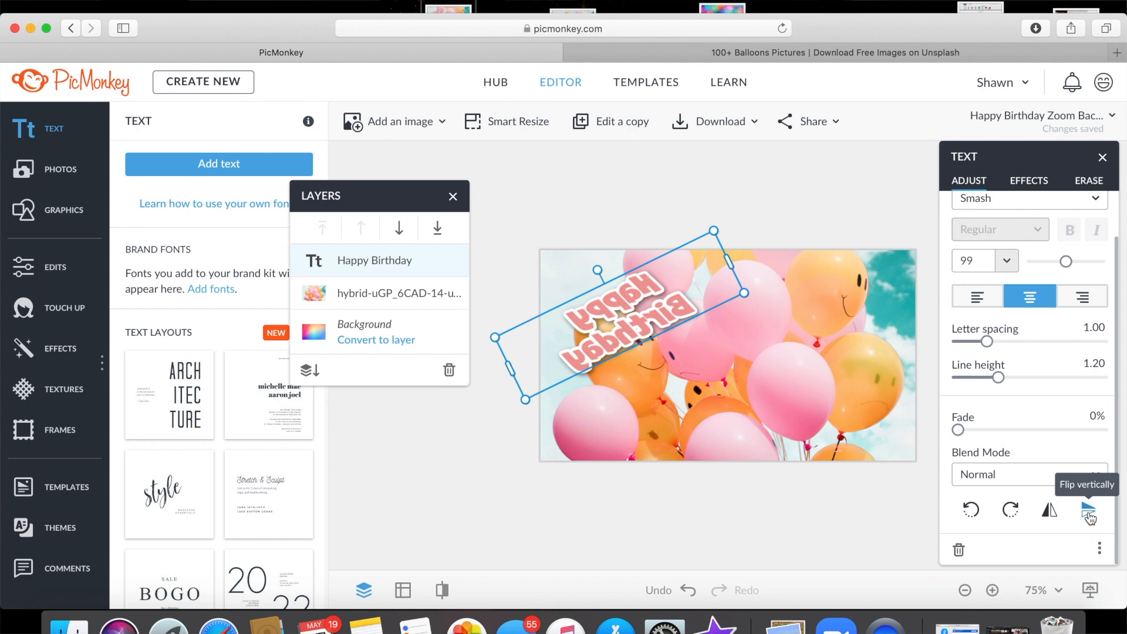
# Step: Flip the text to a mirror image and download the design as a JPG to the desktop
pyautogui.click(1087, 512)
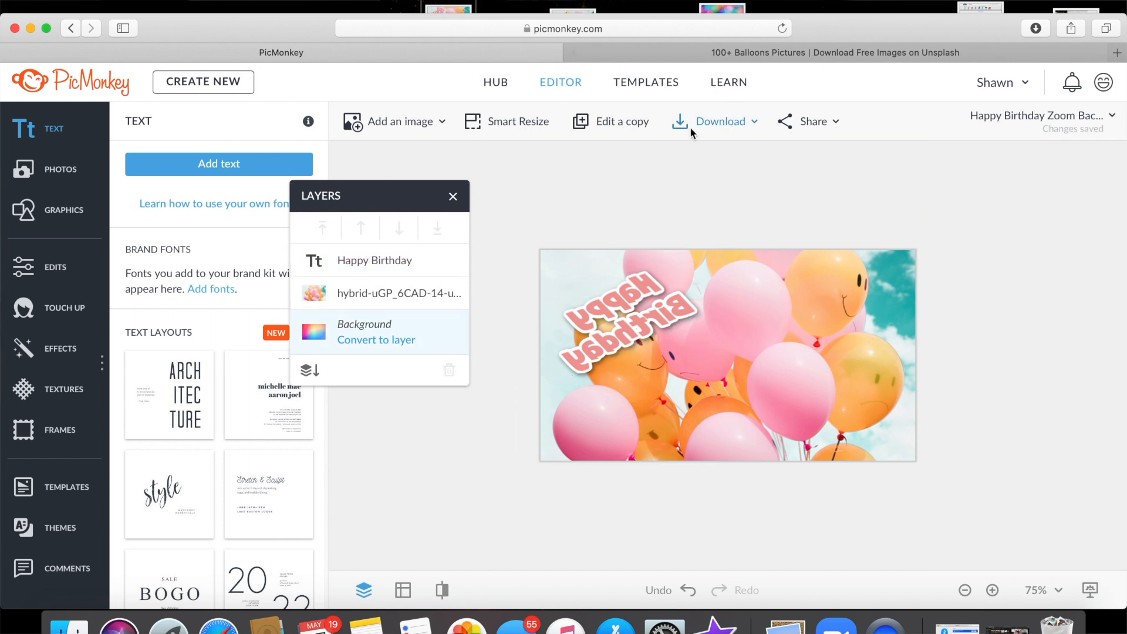
pyautogui.click(719, 121)
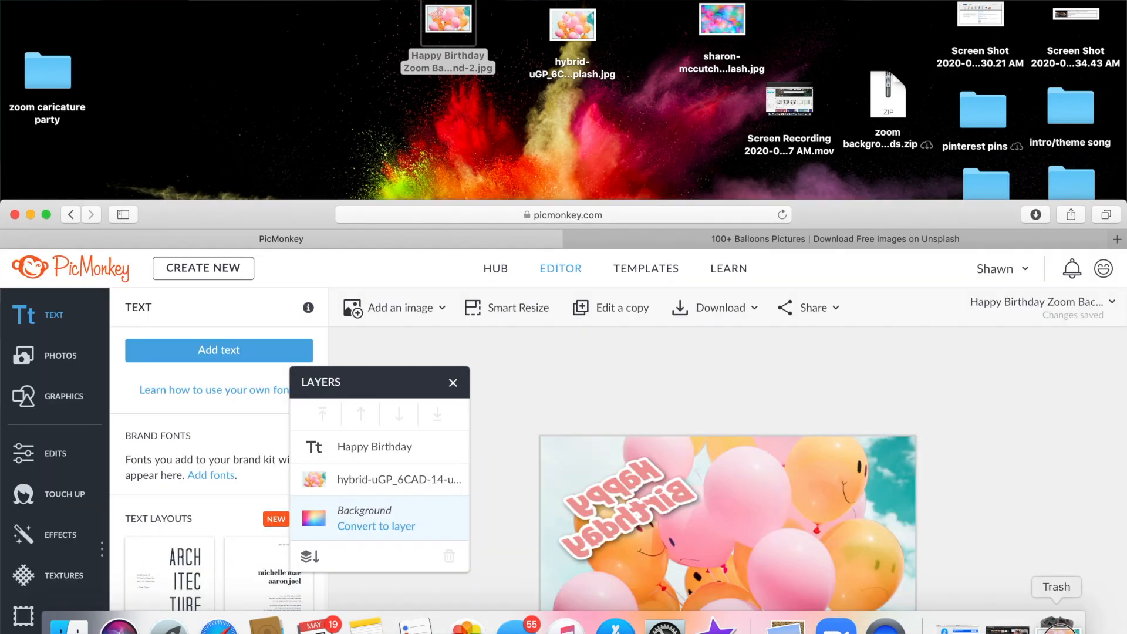
pyautogui.click(1034, 214)
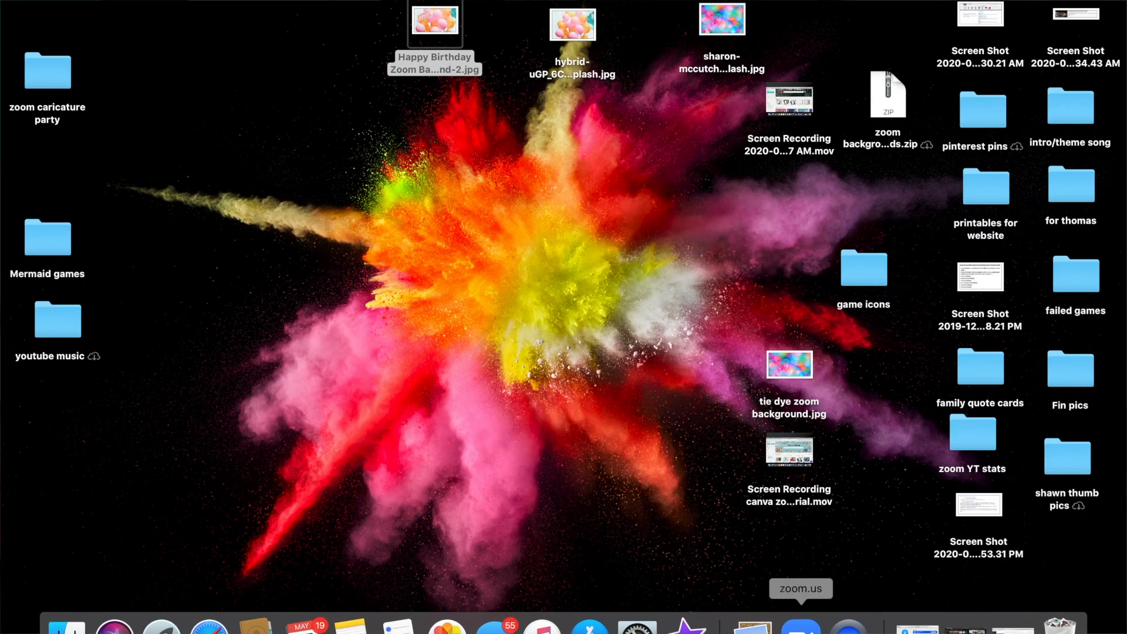
# Step: Launch Zoom and start a new meeting joined with computer audio
pyautogui.click(799, 627)
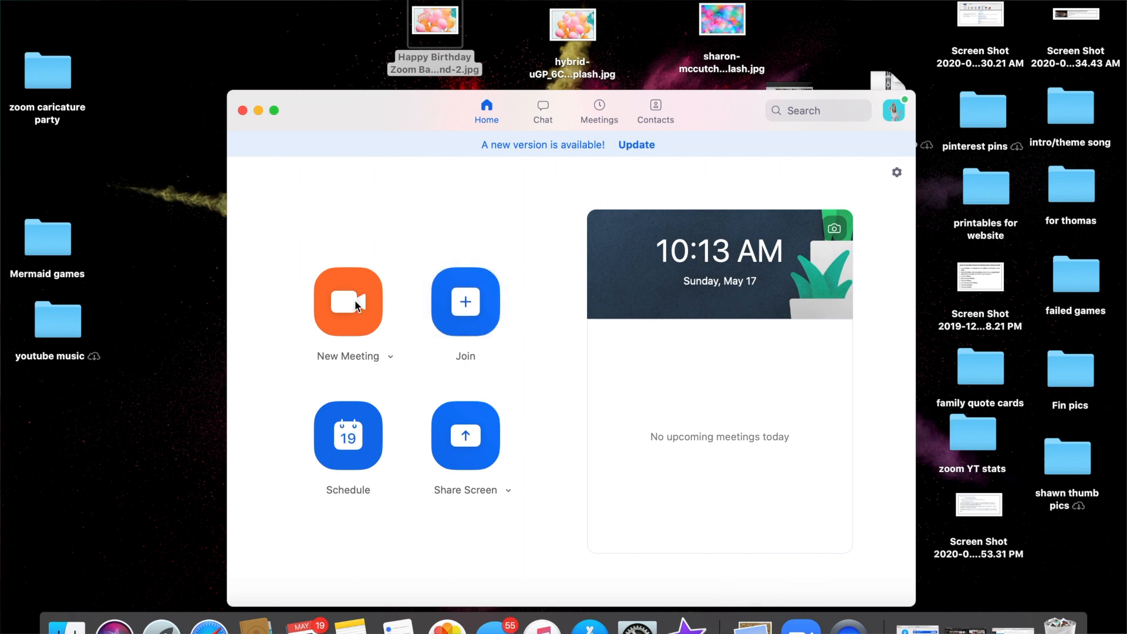
pyautogui.click(348, 301)
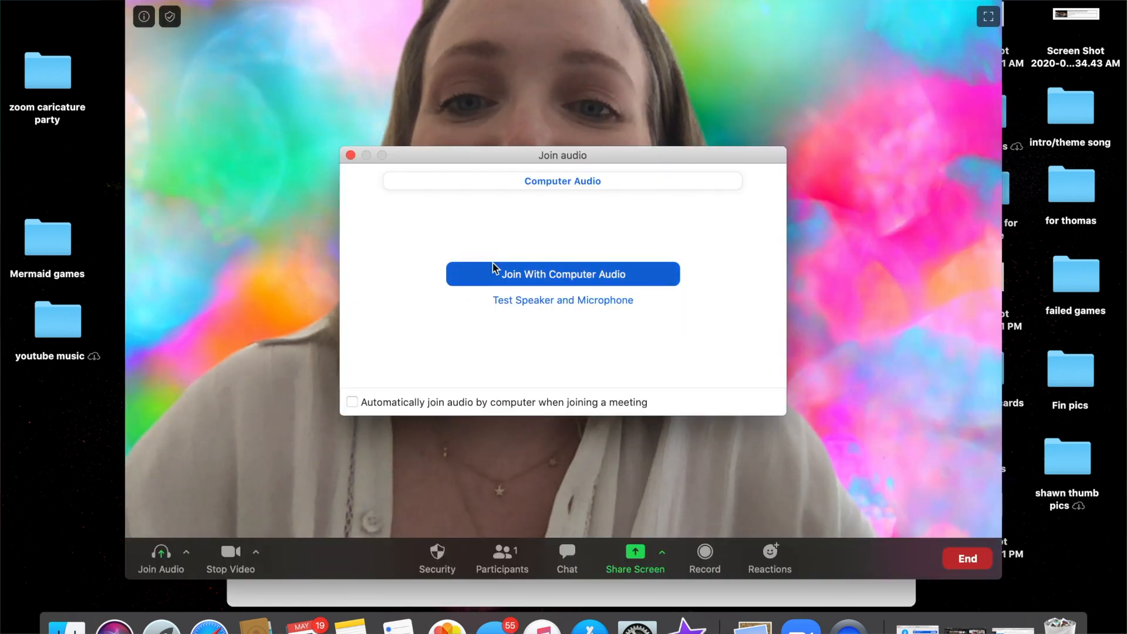
pyautogui.click(562, 274)
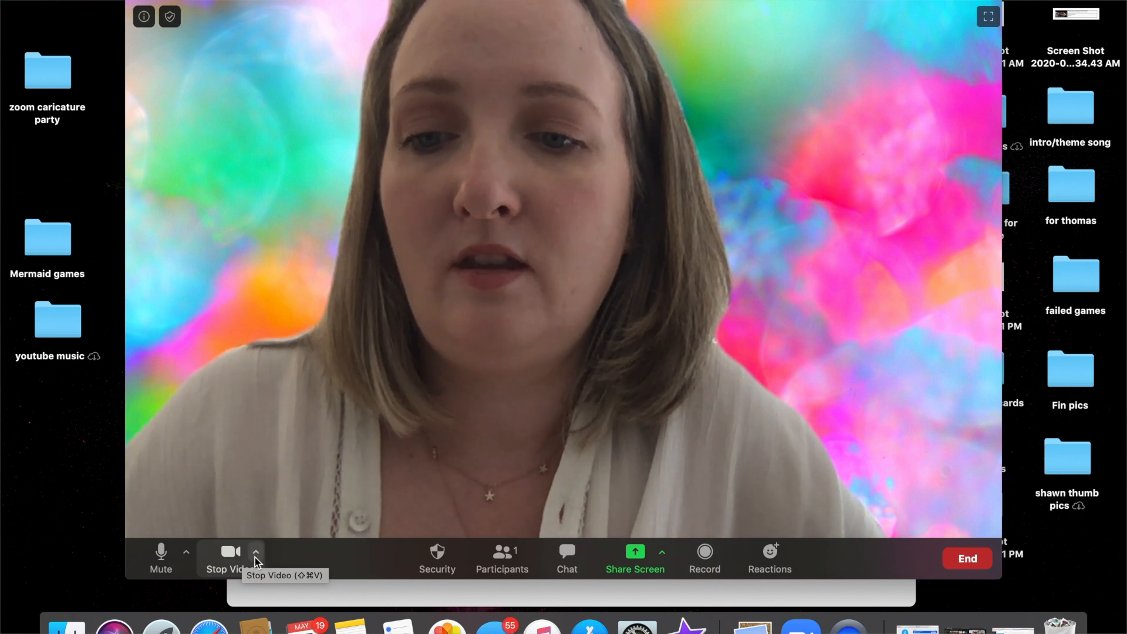
# Step: Add the Happy Birthday balloon JPG as a new virtual background image in the meeting
pyautogui.click(256, 551)
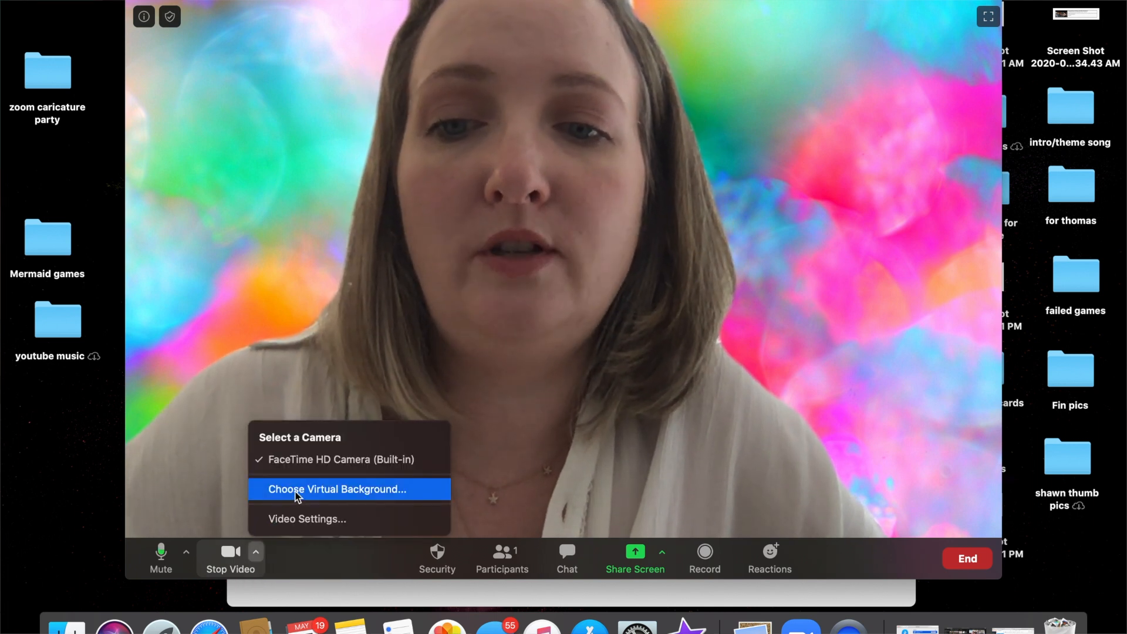
pyautogui.click(337, 489)
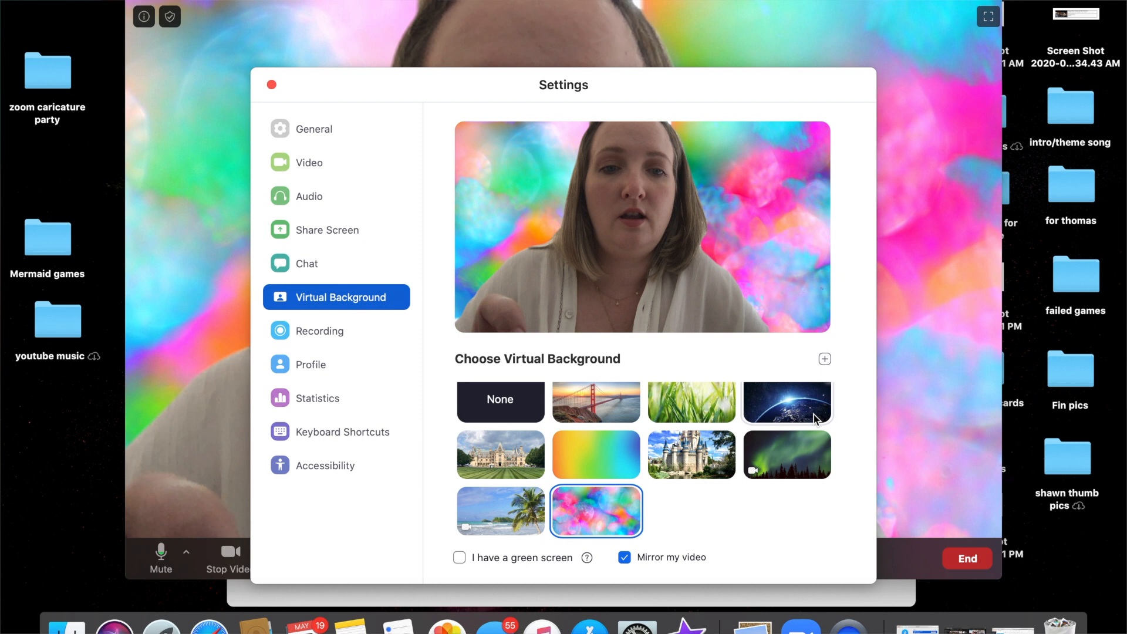
pyautogui.click(824, 358)
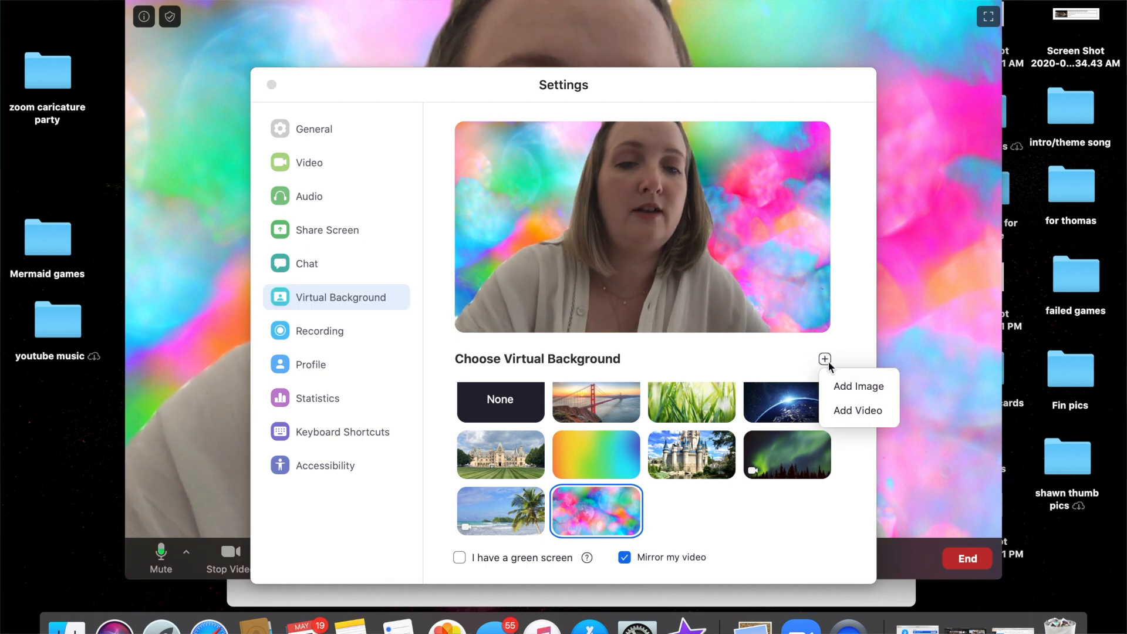
pyautogui.click(858, 386)
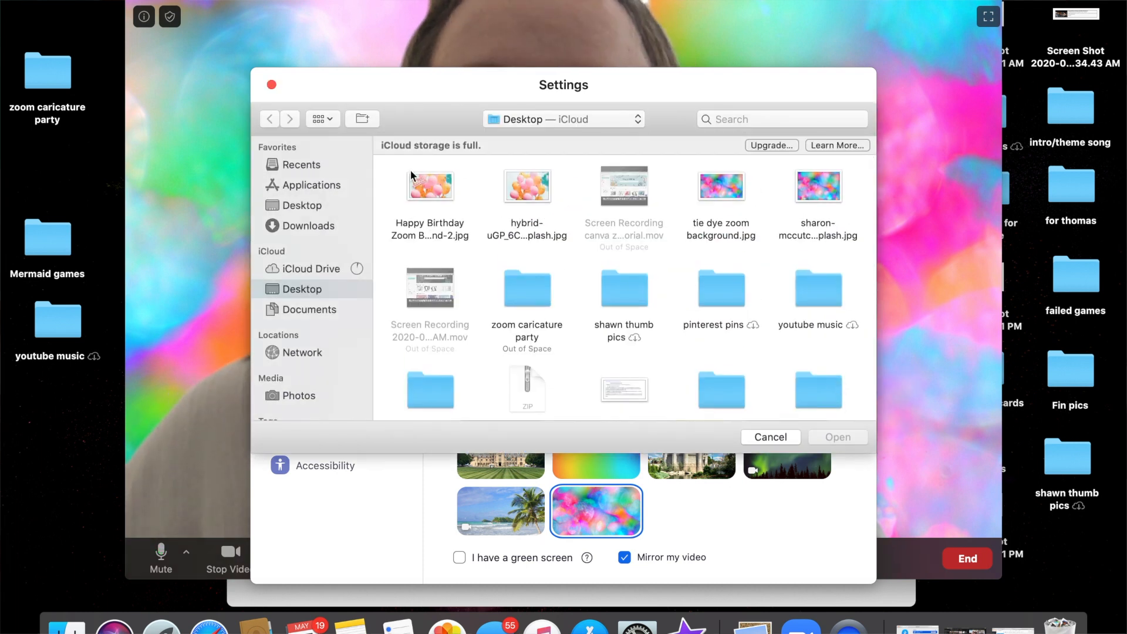
pyautogui.click(430, 186)
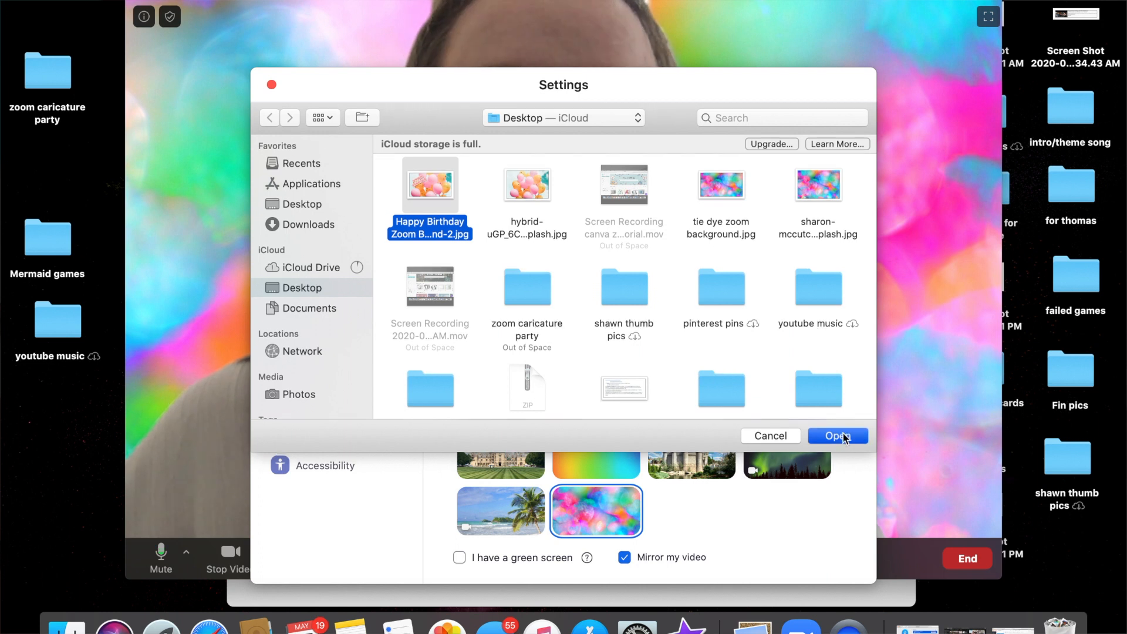
pyautogui.click(836, 436)
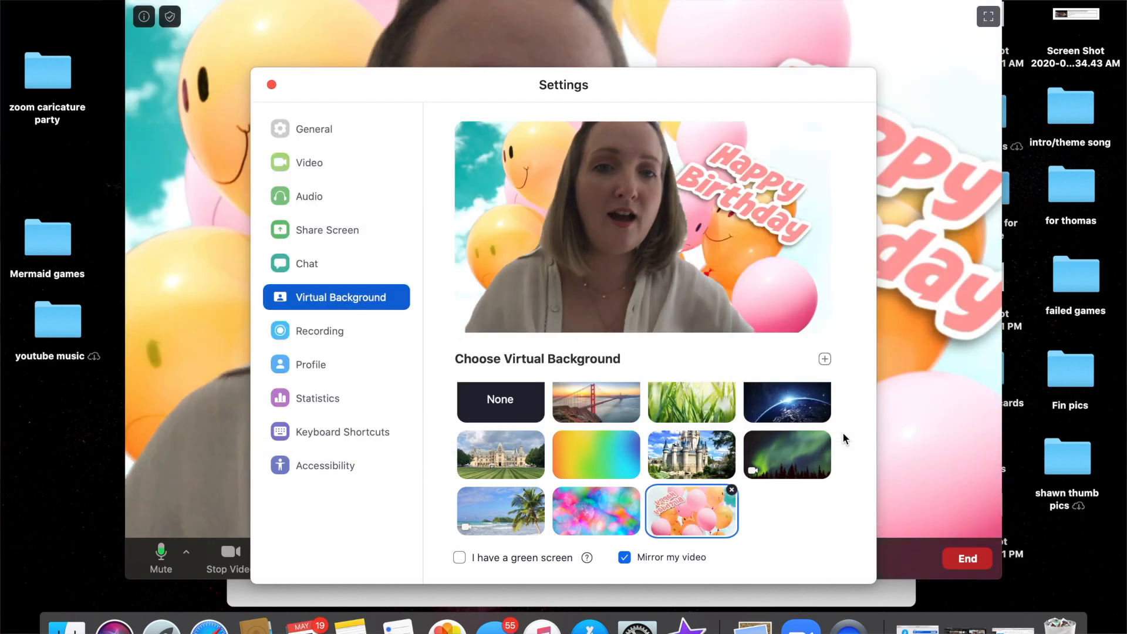